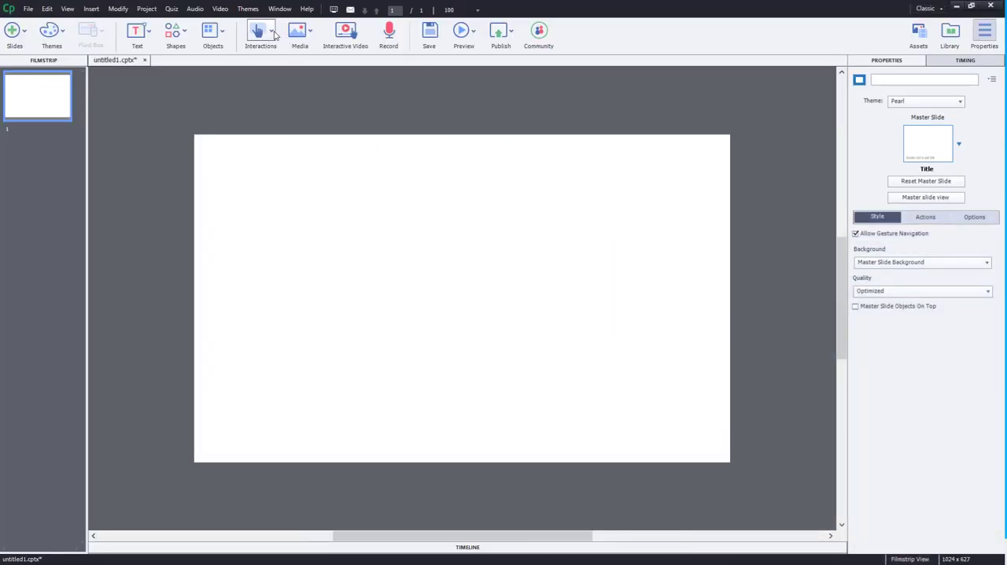
# - Insert a Certificate learning interaction so its Configure interaction window appears
pyautogui.click(261, 32)
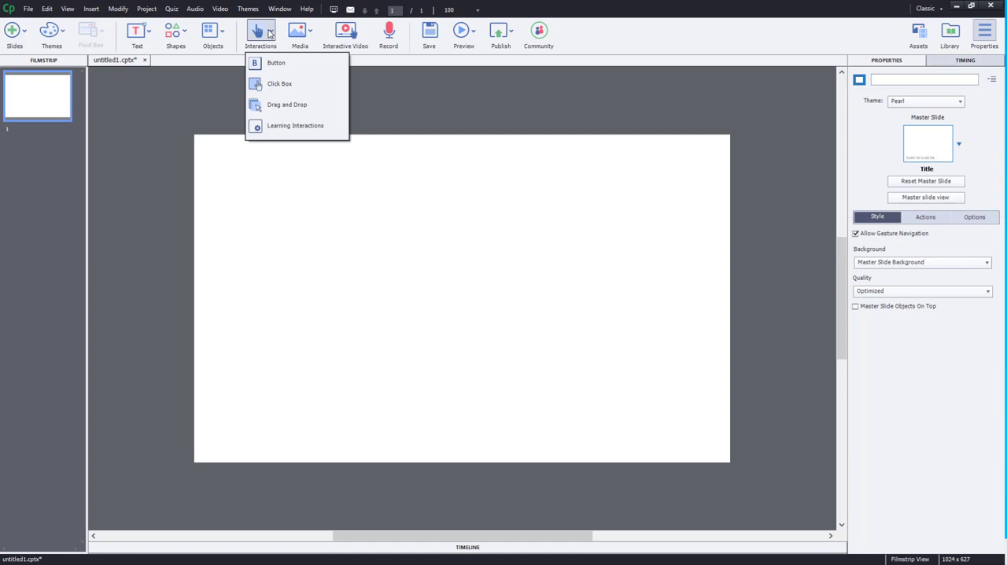
pyautogui.moveTo(280, 84)
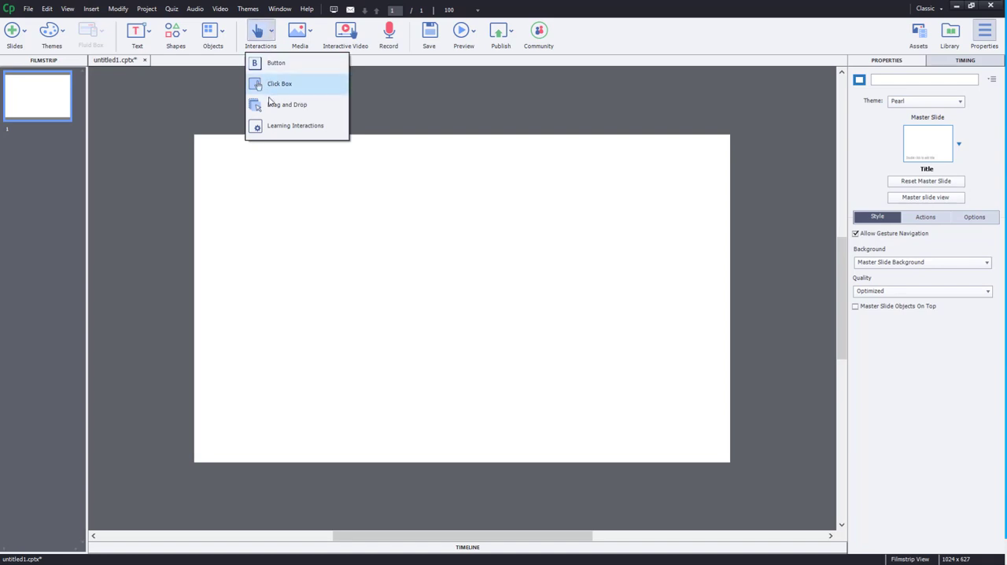
pyautogui.moveTo(296, 126)
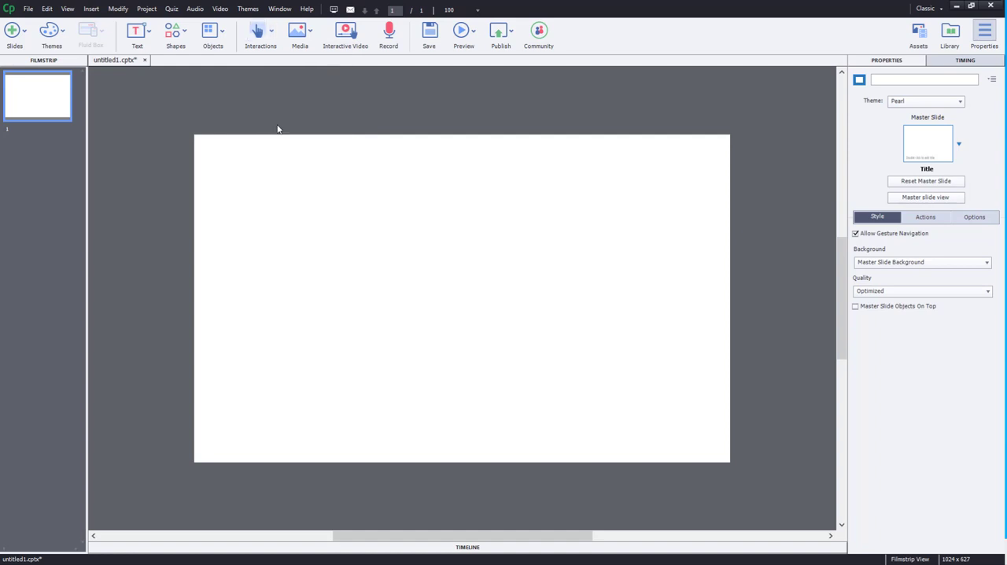
pyautogui.click(261, 32)
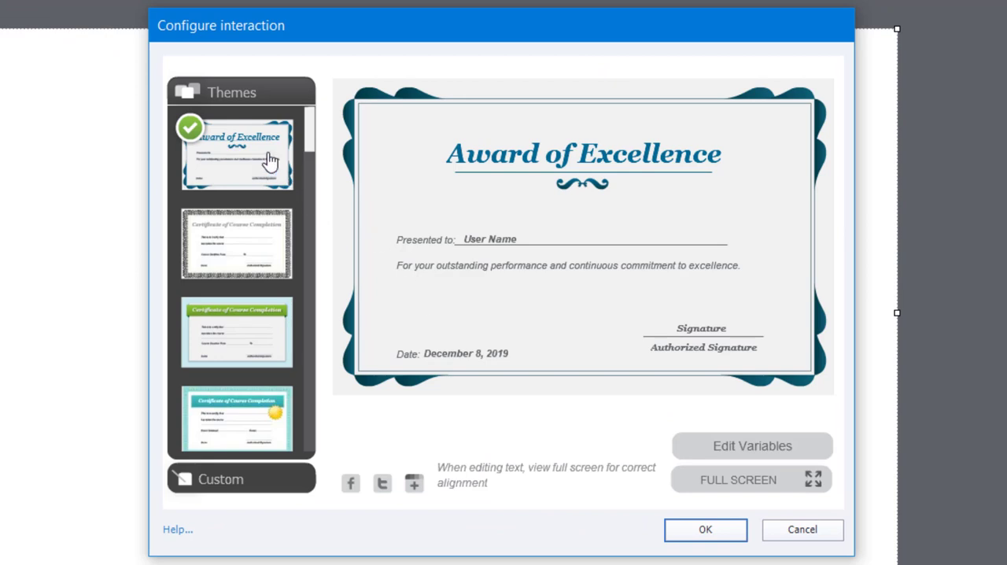
# - Preview several certificate themes, then choose the green Course Completion theme with the gold seal
pyautogui.click(236, 242)
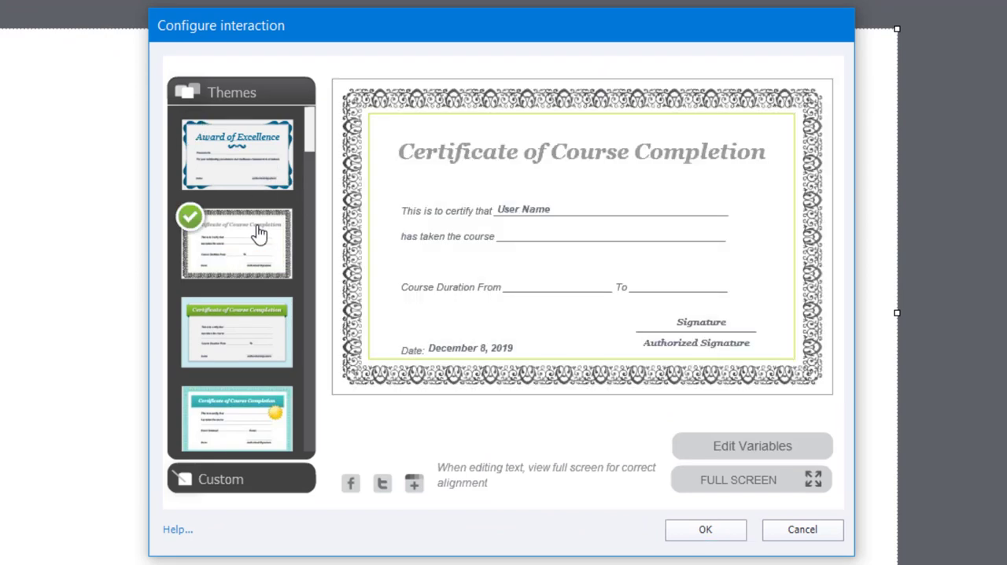
pyautogui.click(236, 332)
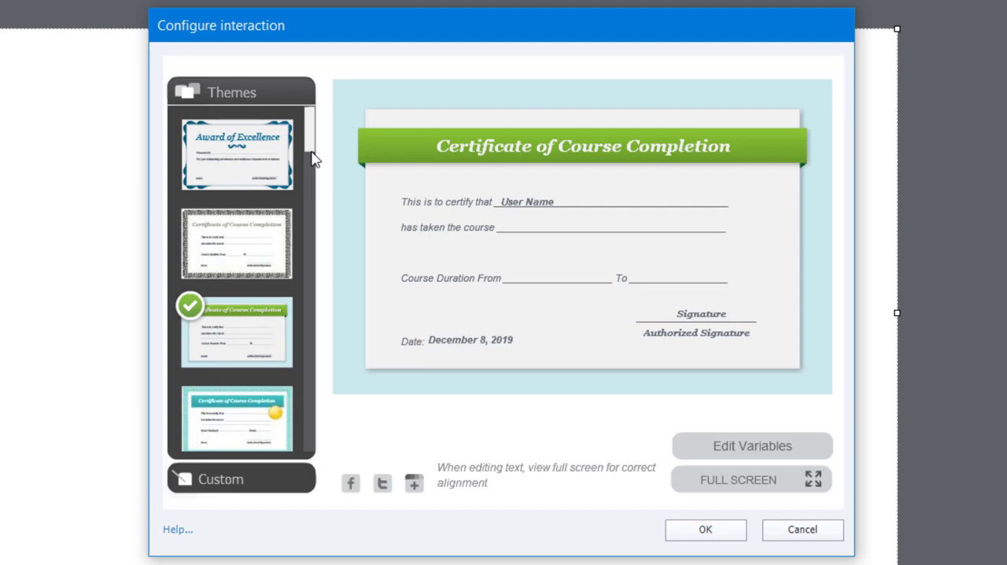
pyautogui.scroll(-3)
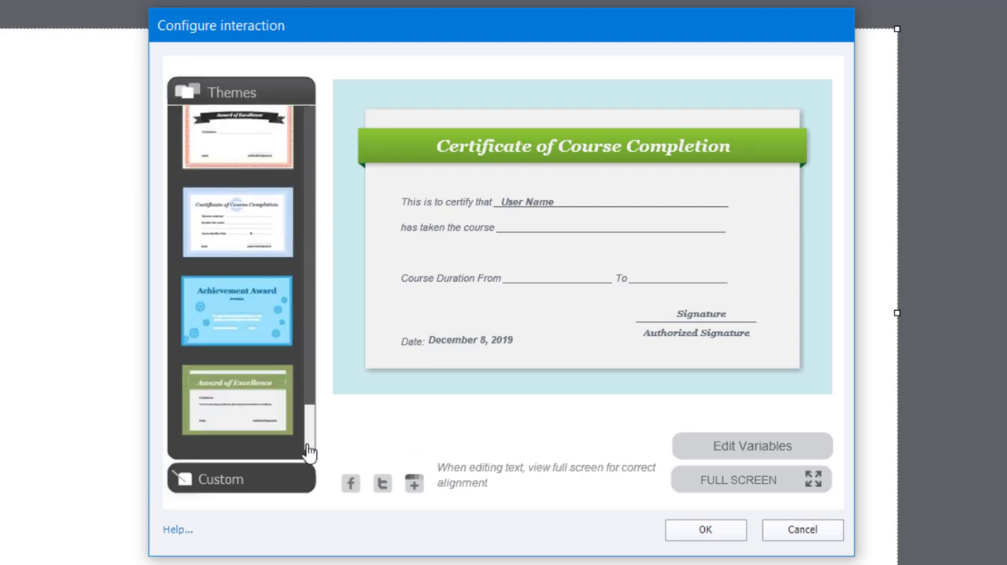
pyautogui.click(238, 403)
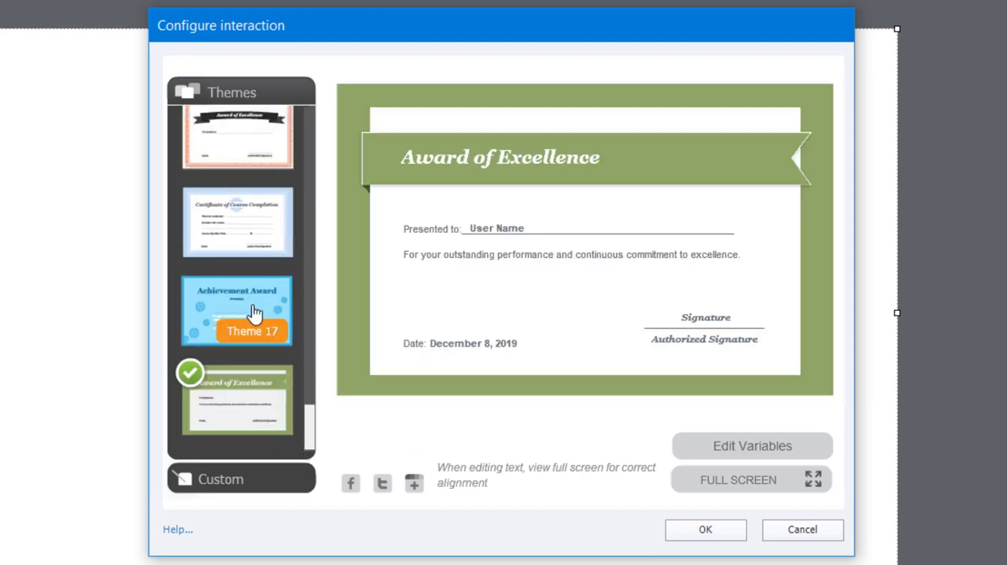
pyautogui.click(237, 224)
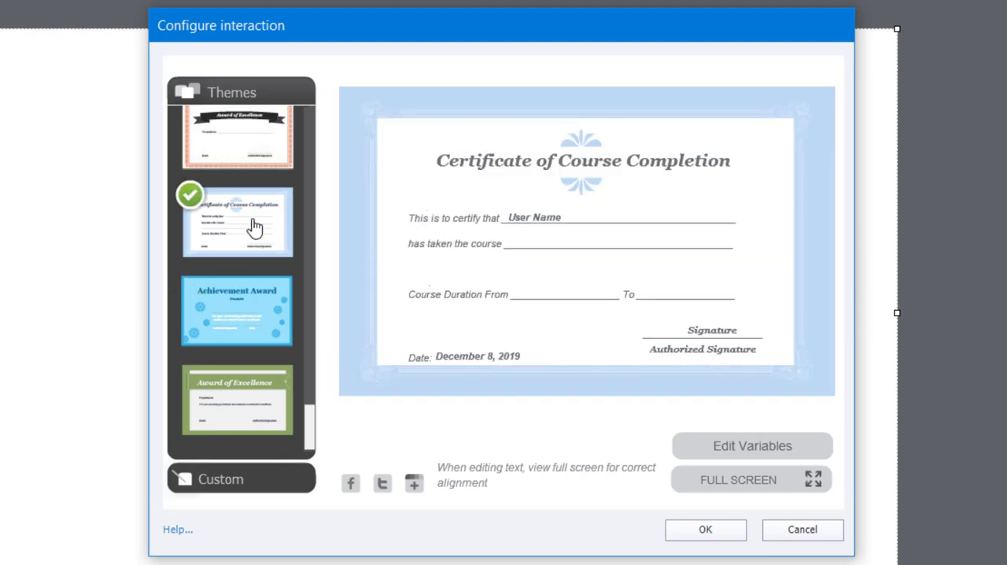
pyautogui.click(237, 138)
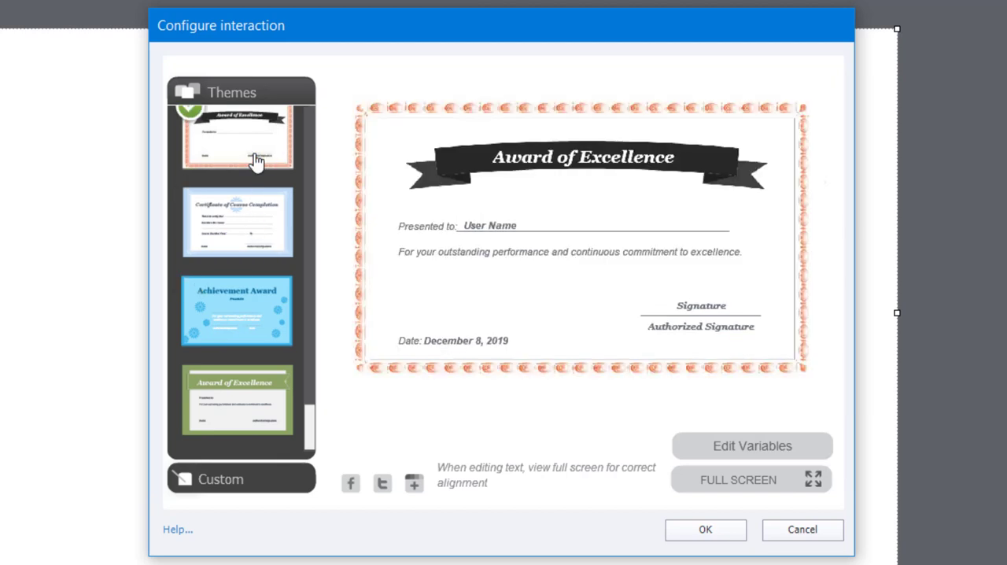
pyautogui.moveTo(314, 437)
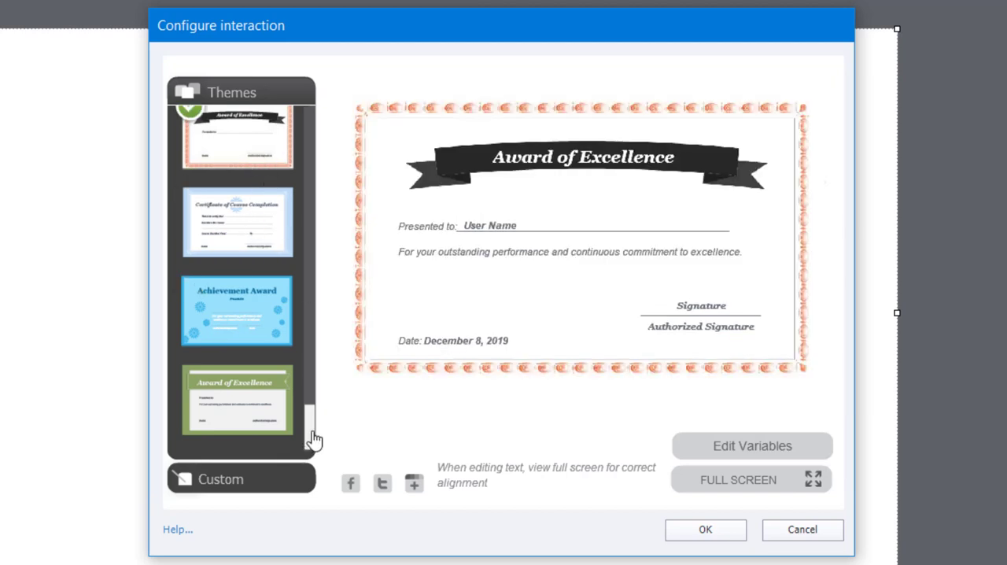
pyautogui.click(236, 211)
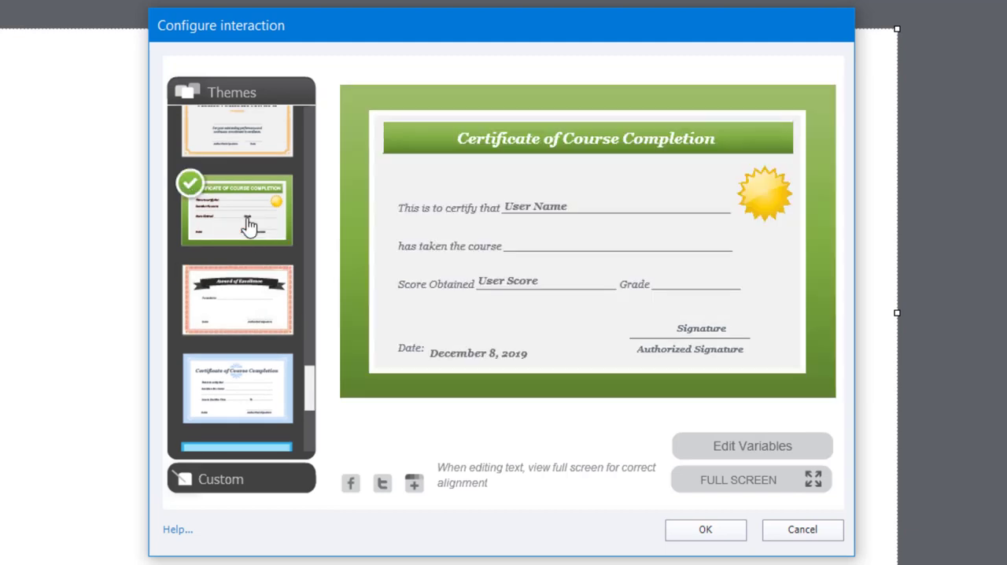
pyautogui.moveTo(233, 487)
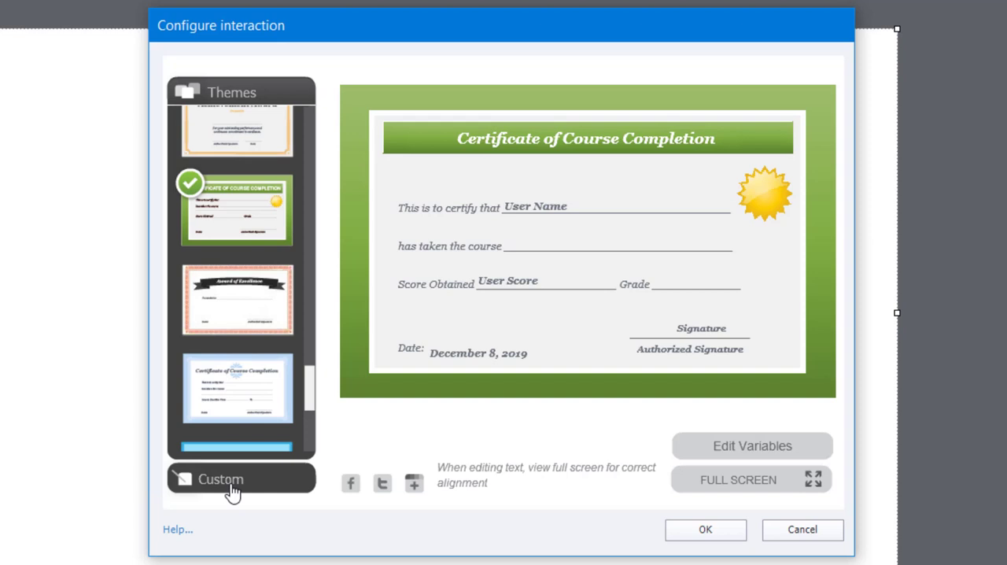
# - Try theme and default colours, then enable custom colours and fonts for the certificate
pyautogui.click(220, 478)
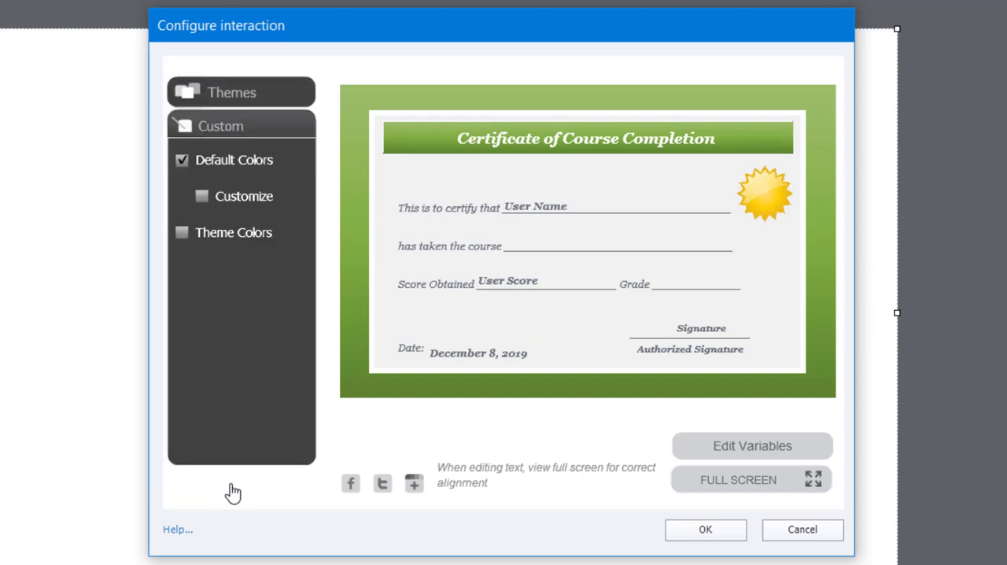
pyautogui.click(182, 233)
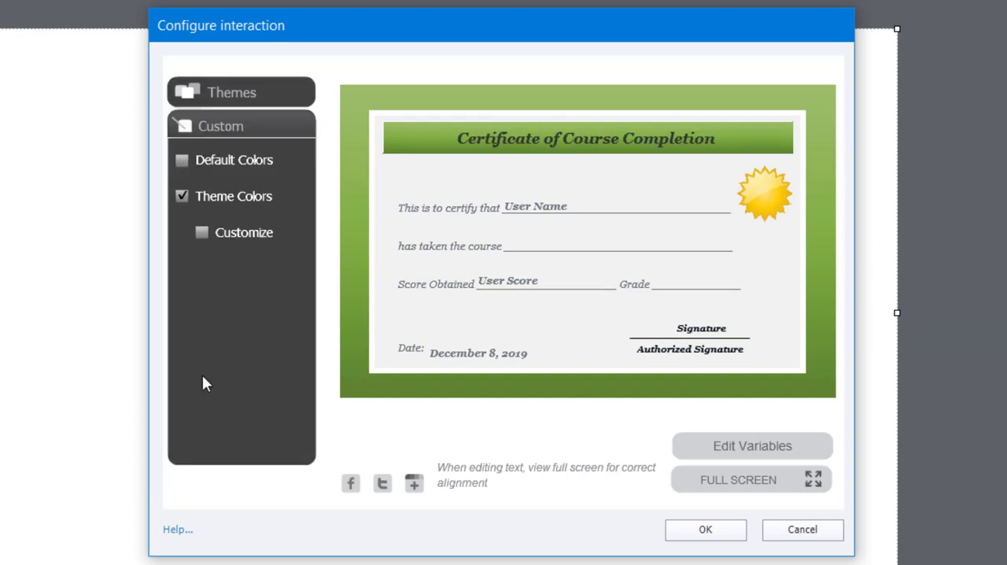
pyautogui.moveTo(250, 228)
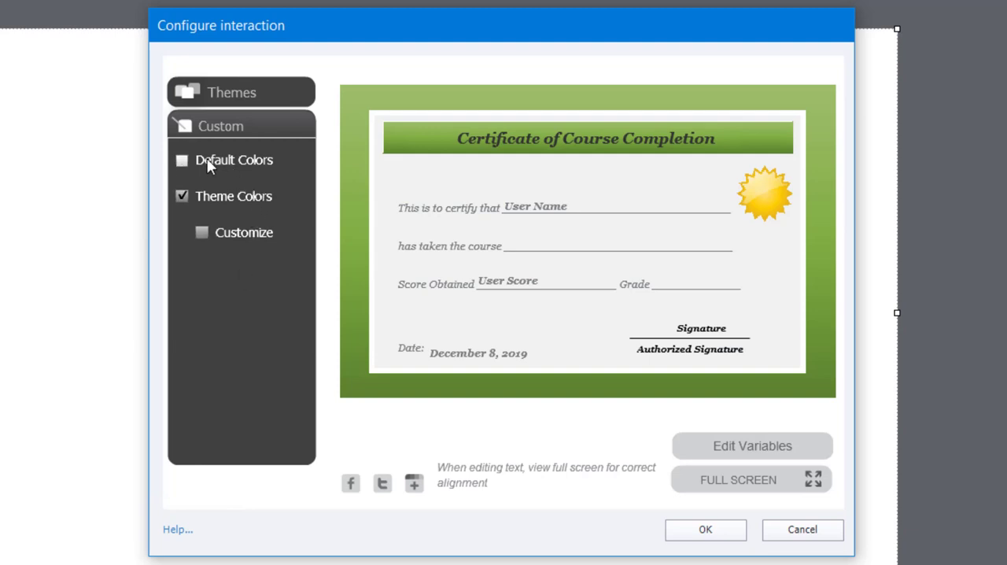
pyautogui.click(181, 160)
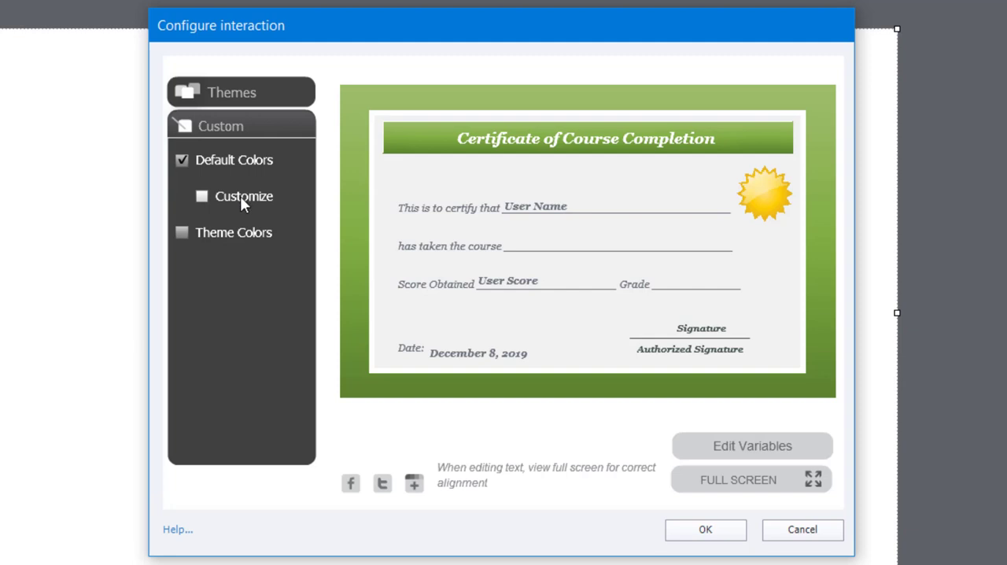
pyautogui.click(202, 195)
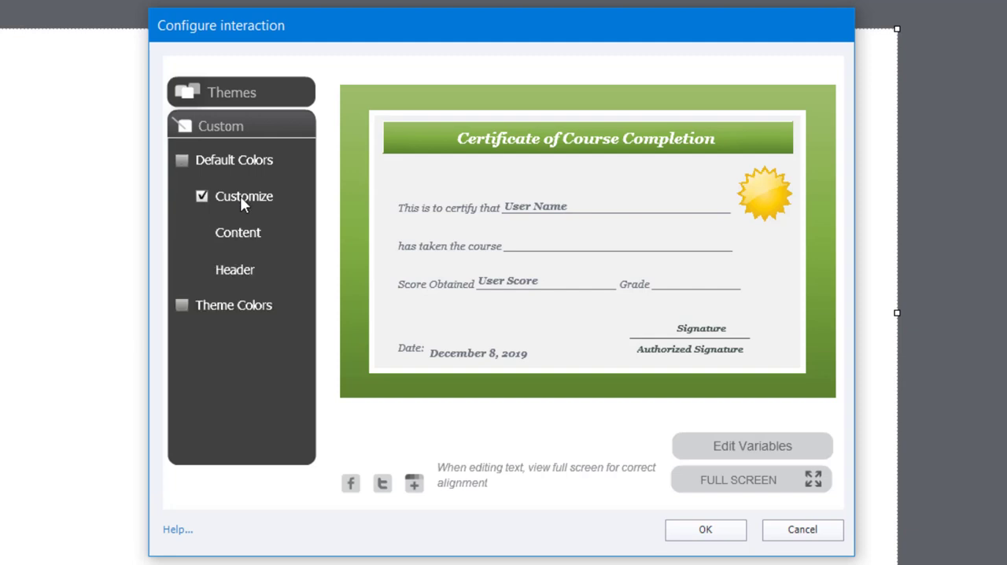
# - Set the certificate content text font to Aktiv Grotesk and choose its body text colour
pyautogui.click(238, 233)
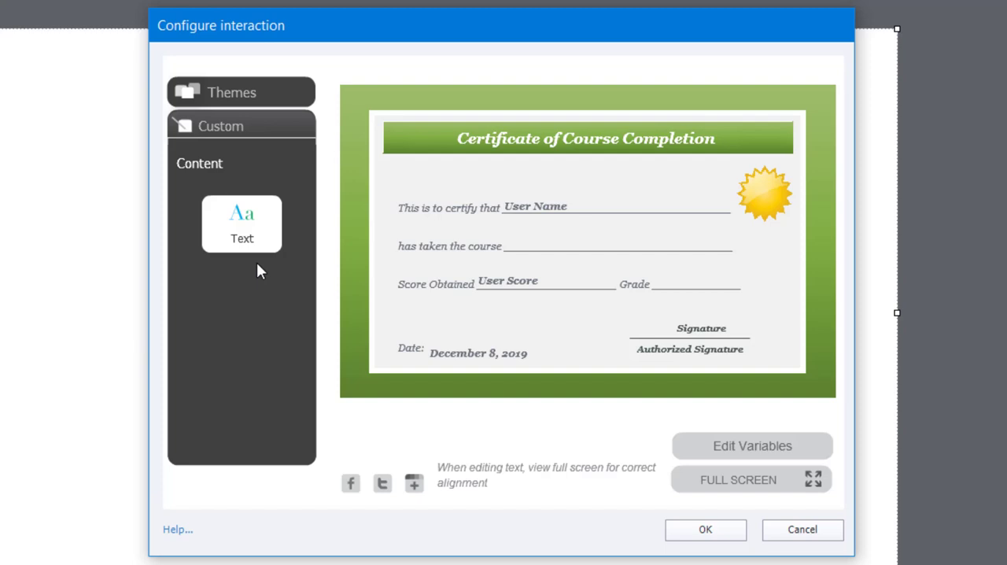
pyautogui.click(242, 224)
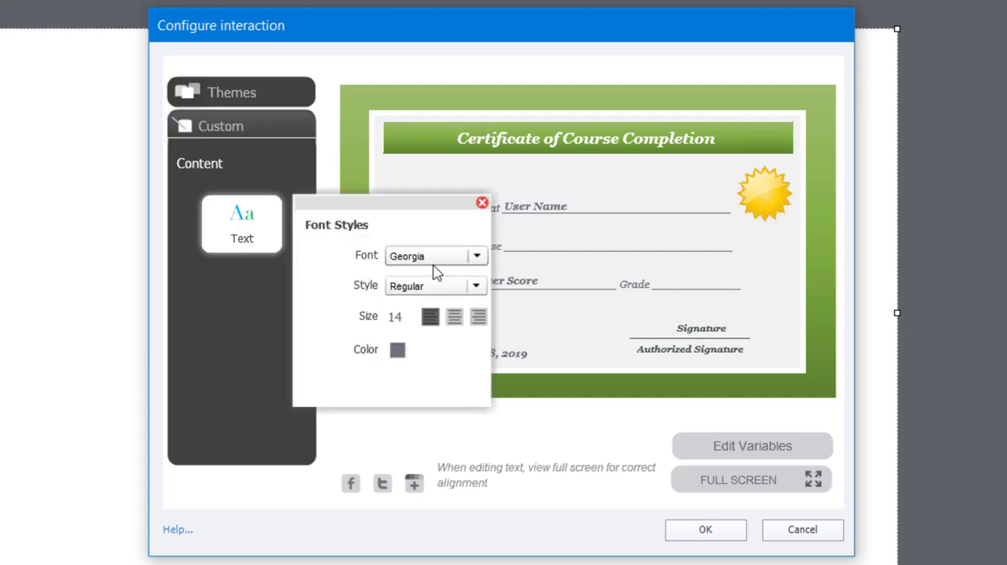
pyautogui.click(475, 255)
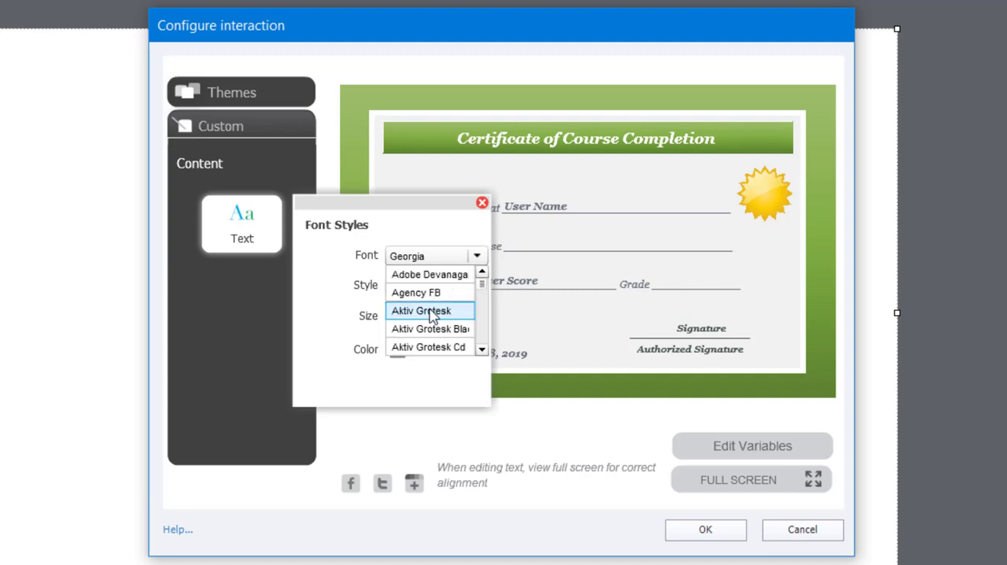
pyautogui.click(422, 309)
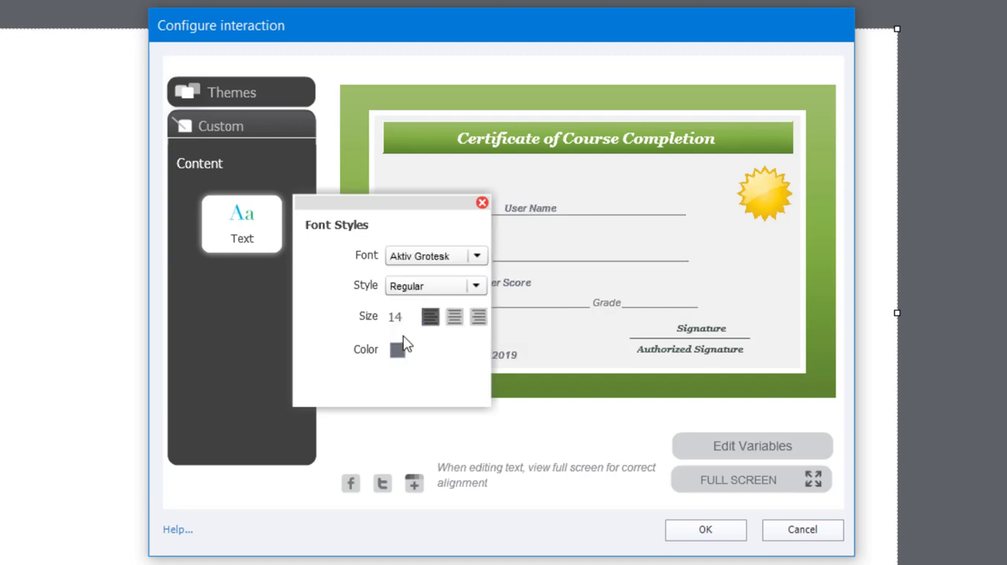
pyautogui.moveTo(409, 361)
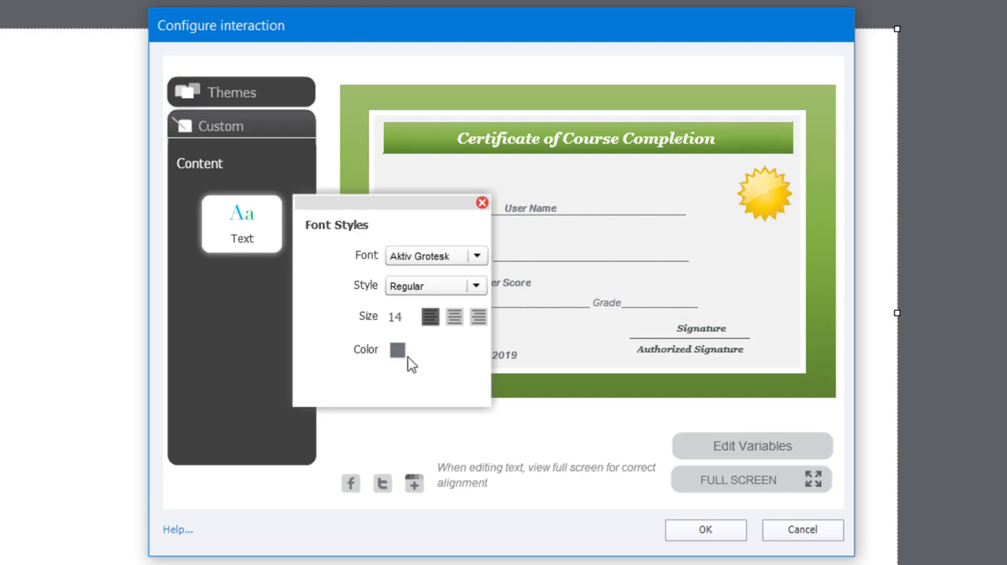
pyautogui.click(396, 350)
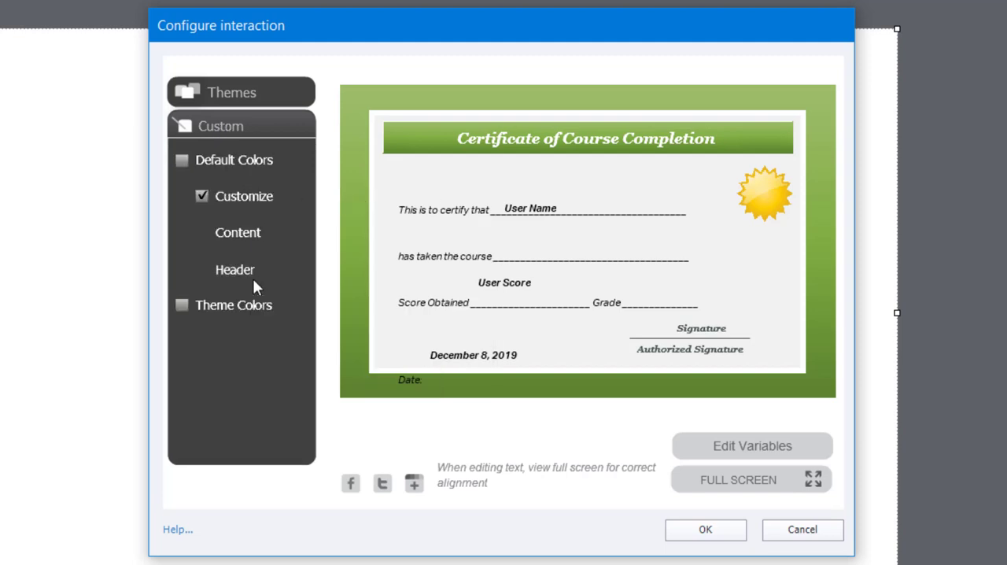
# - Style the header title in Aktiv Grotesk with white (#ffffff) lettering
pyautogui.click(234, 269)
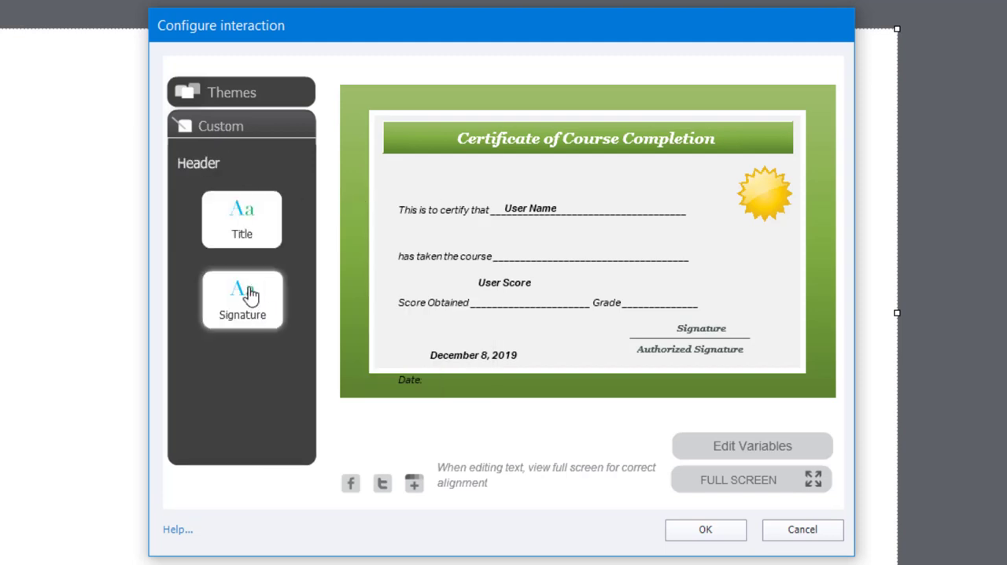
pyautogui.click(242, 299)
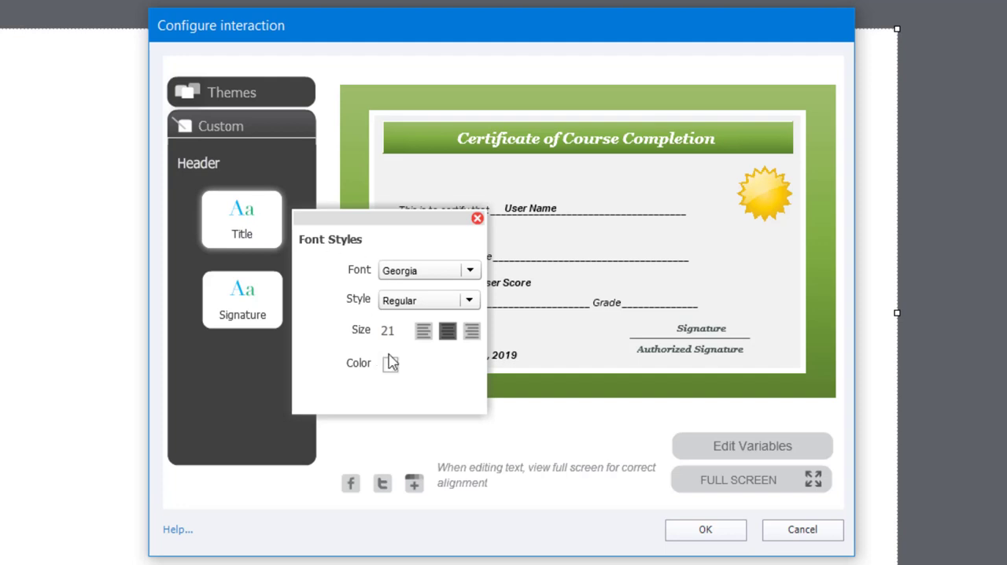
pyautogui.click(390, 362)
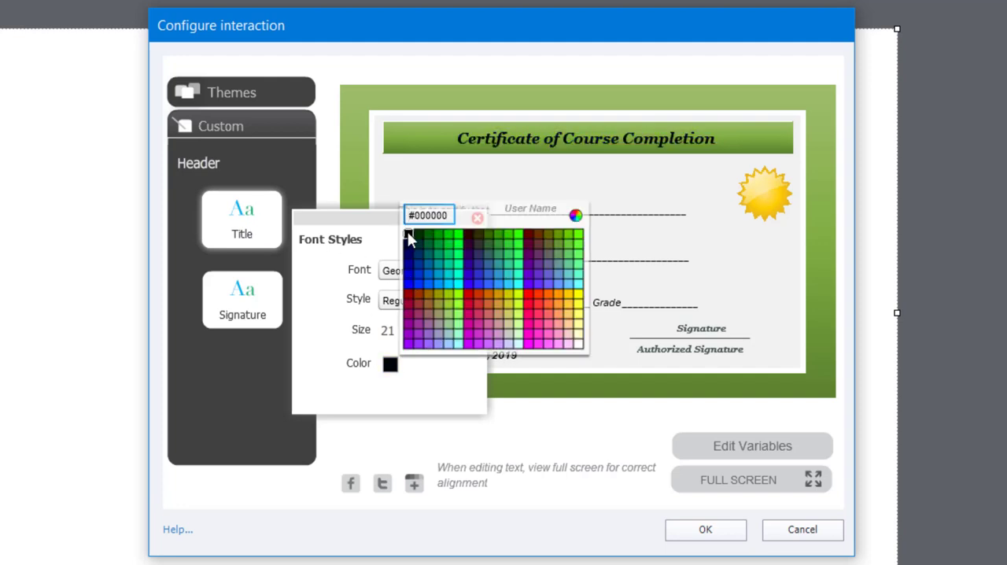
pyautogui.click(469, 271)
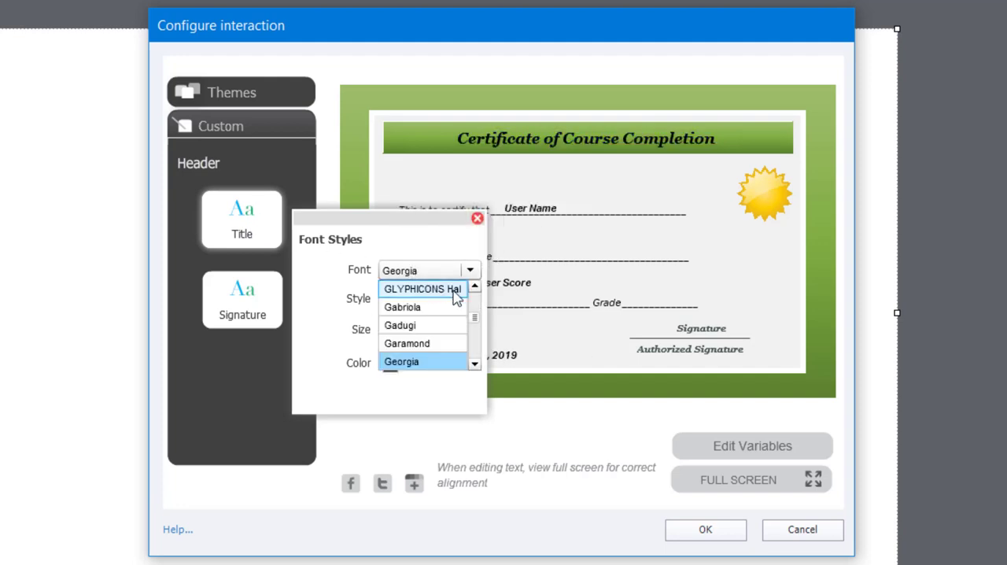
pyautogui.scroll(3)
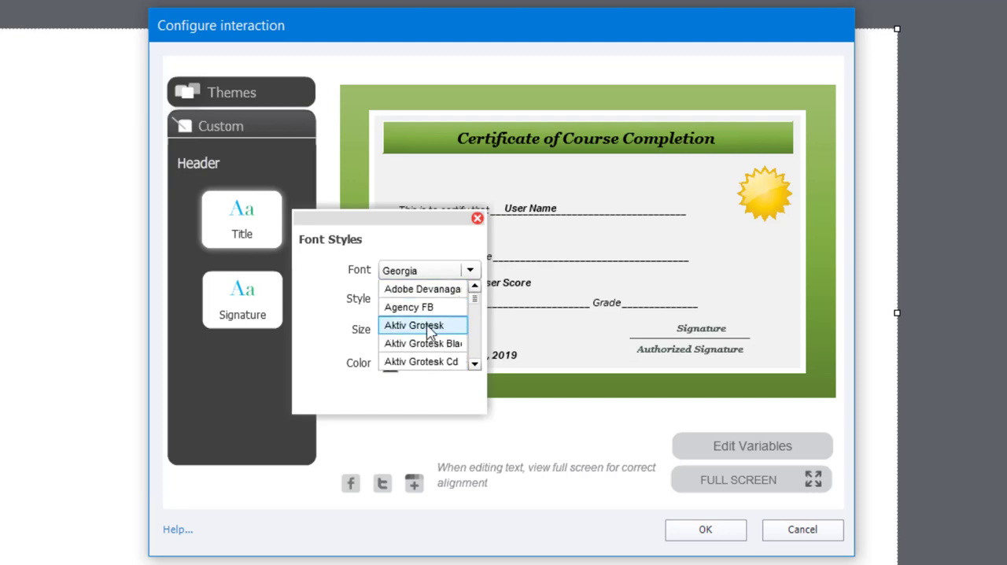
pyautogui.click(414, 324)
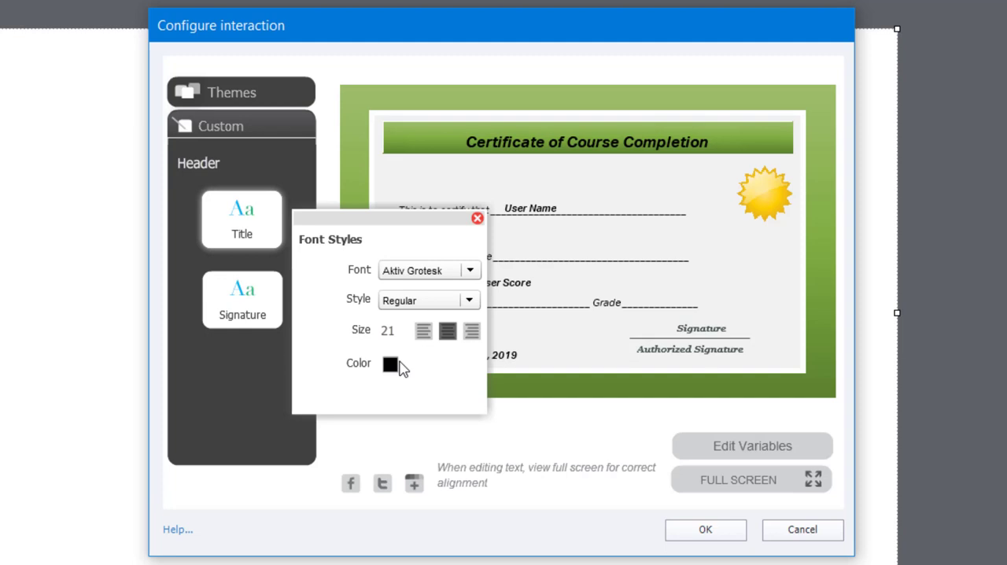
pyautogui.click(390, 363)
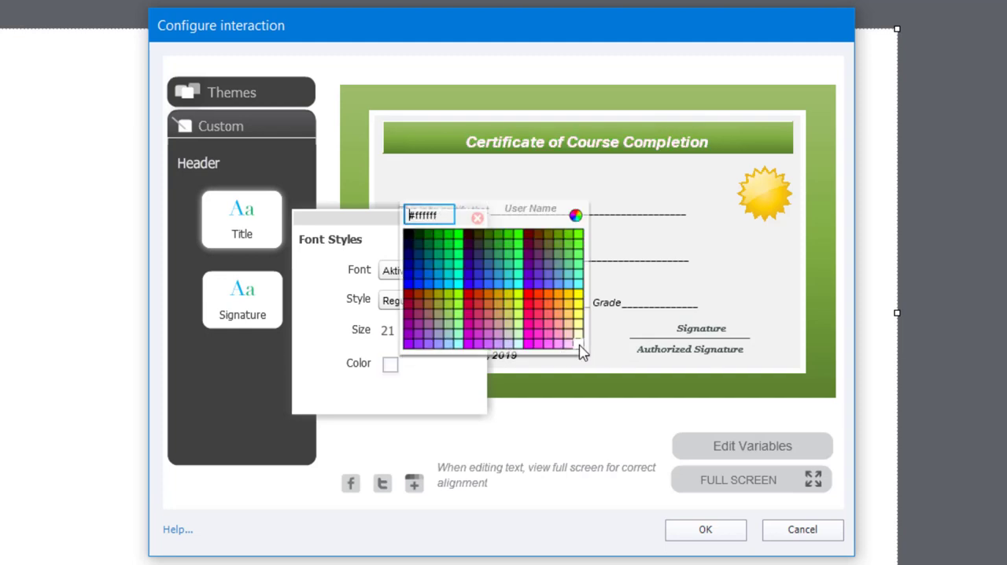
pyautogui.click(475, 217)
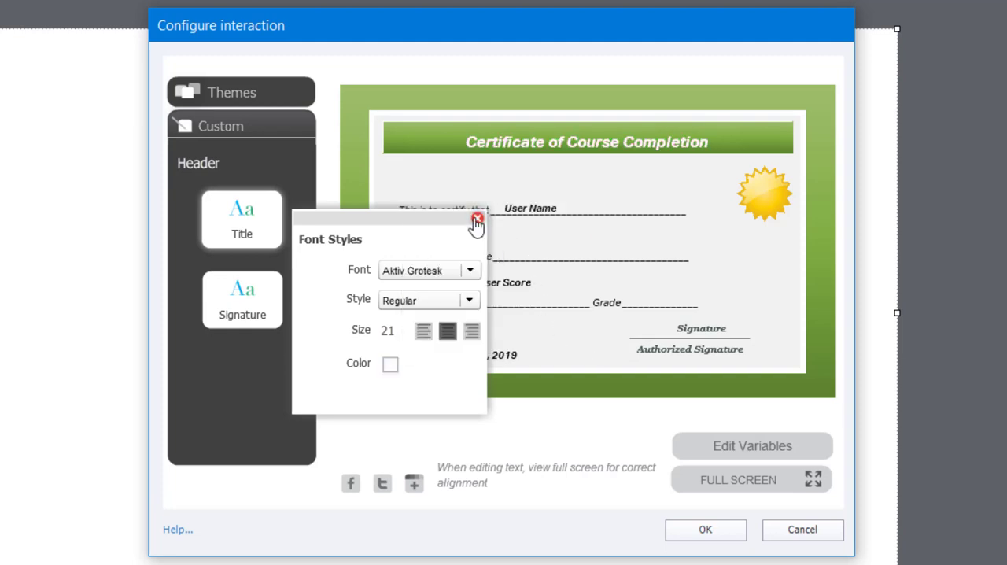
pyautogui.click(475, 220)
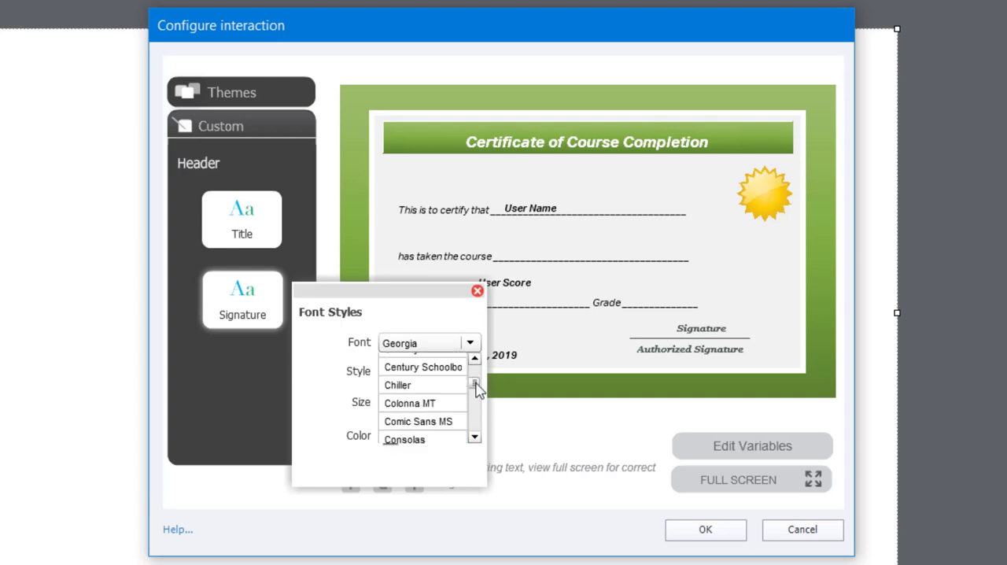
# - Style the signature lines in bold italic Chiller at size 18 in black
pyautogui.click(396, 385)
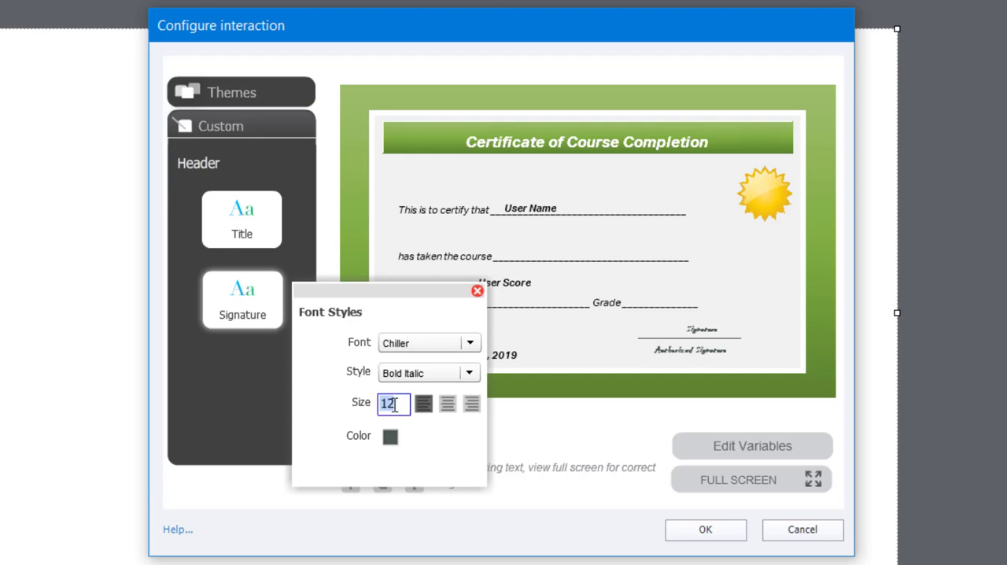
pyautogui.write('18.0')
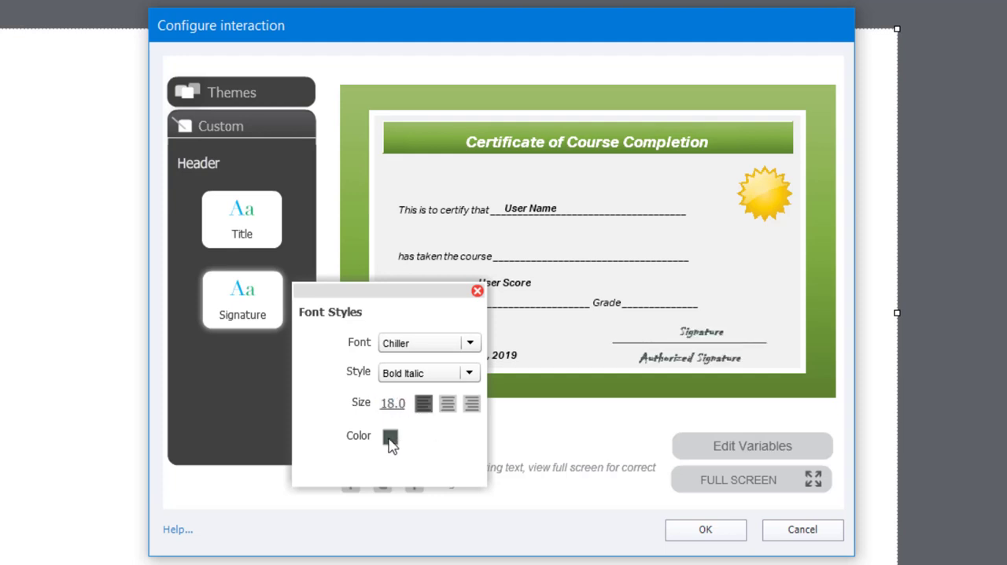
pyautogui.moveTo(406, 315)
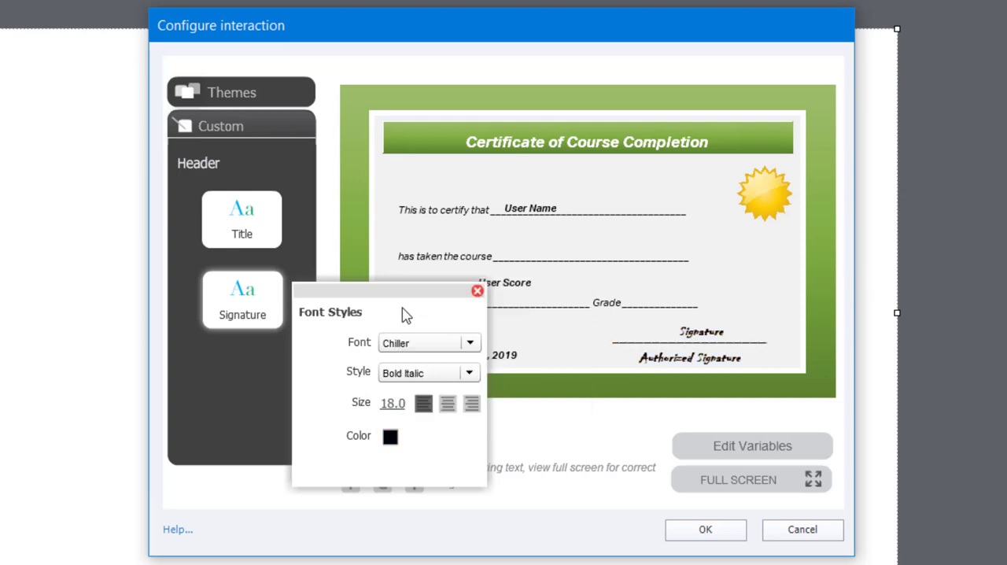
pyautogui.click(477, 289)
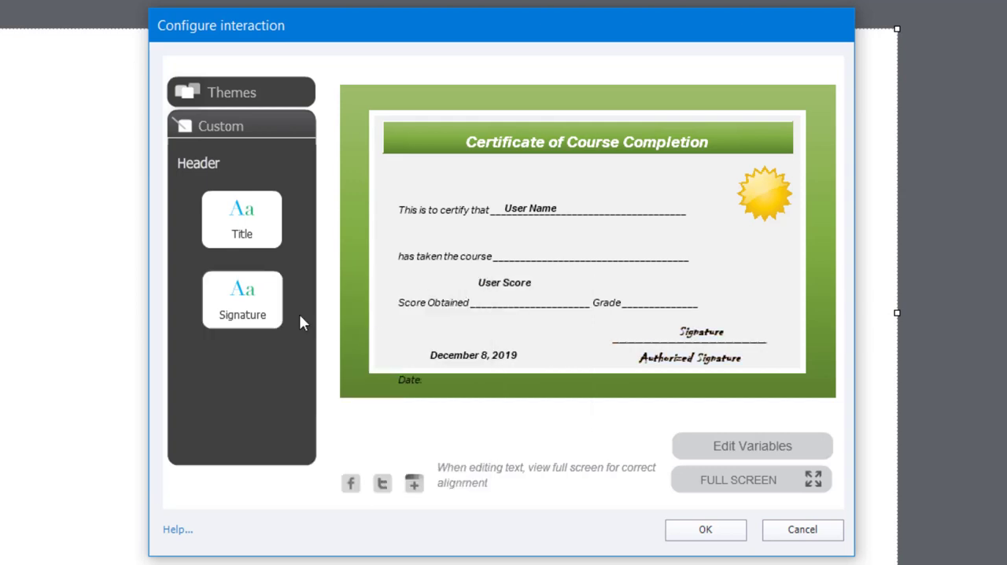
pyautogui.moveTo(647, 547)
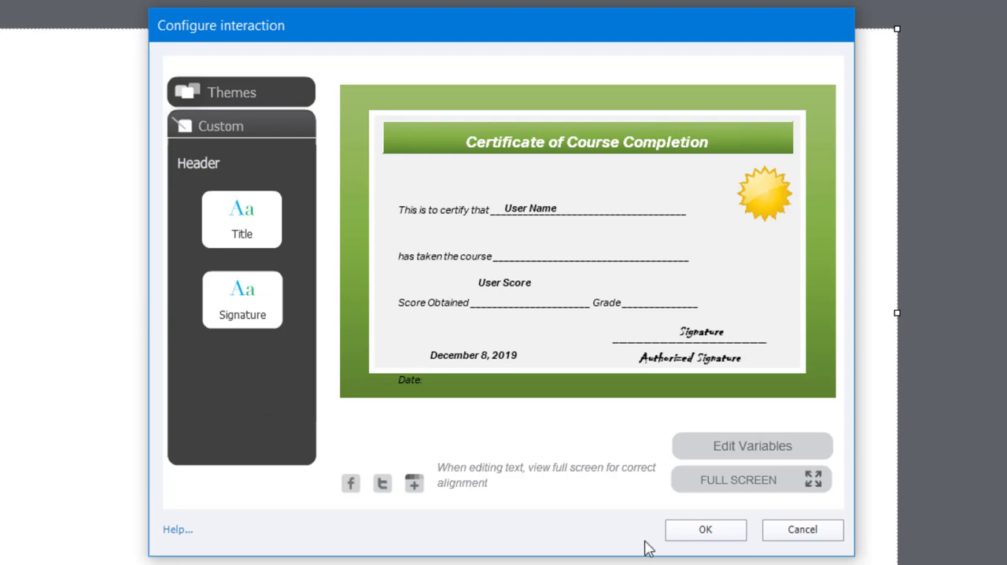
# - Check the certificate full screen and confirm with OK to insert the widget on the slide
pyautogui.click(736, 478)
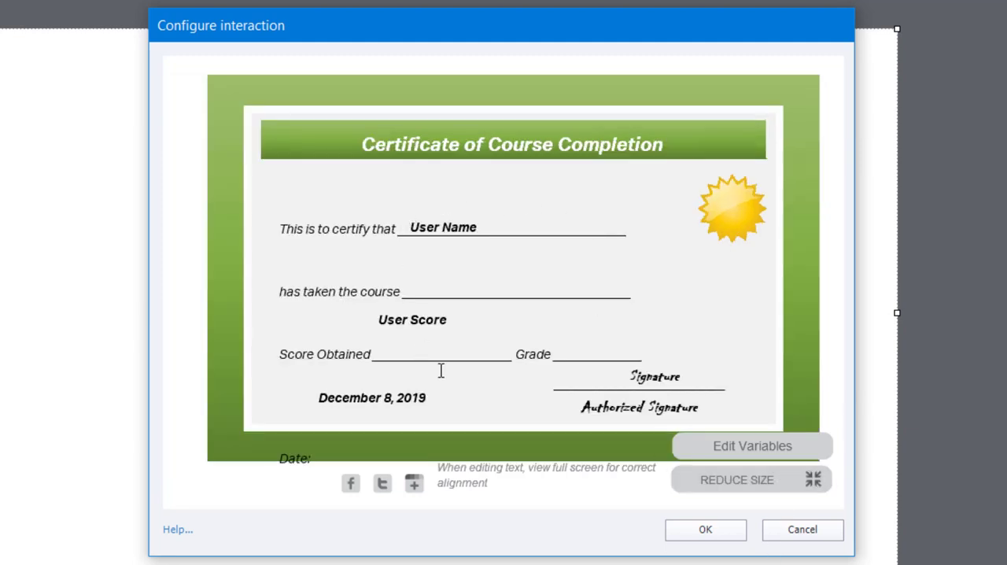
pyautogui.moveTo(518, 386)
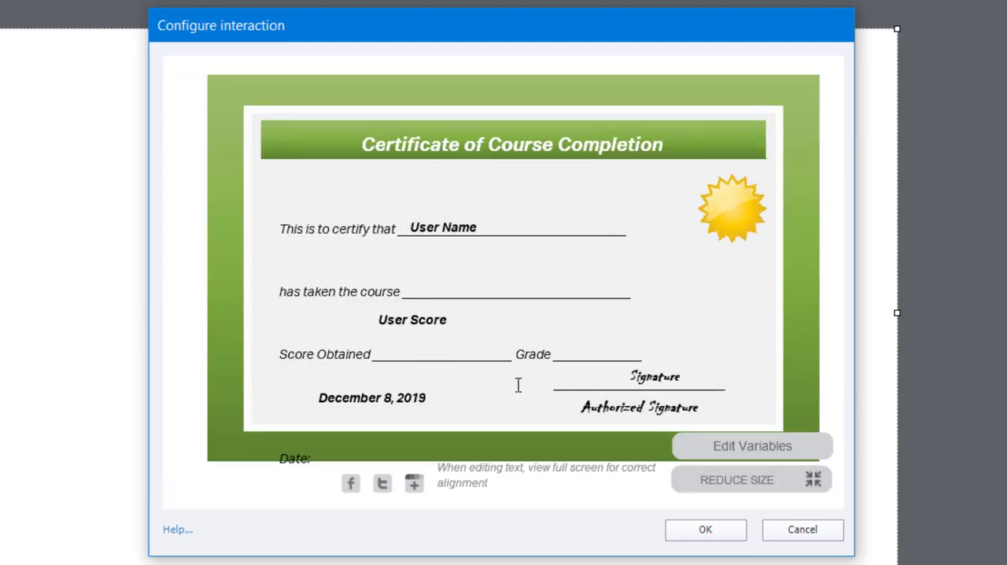
pyautogui.moveTo(478, 370)
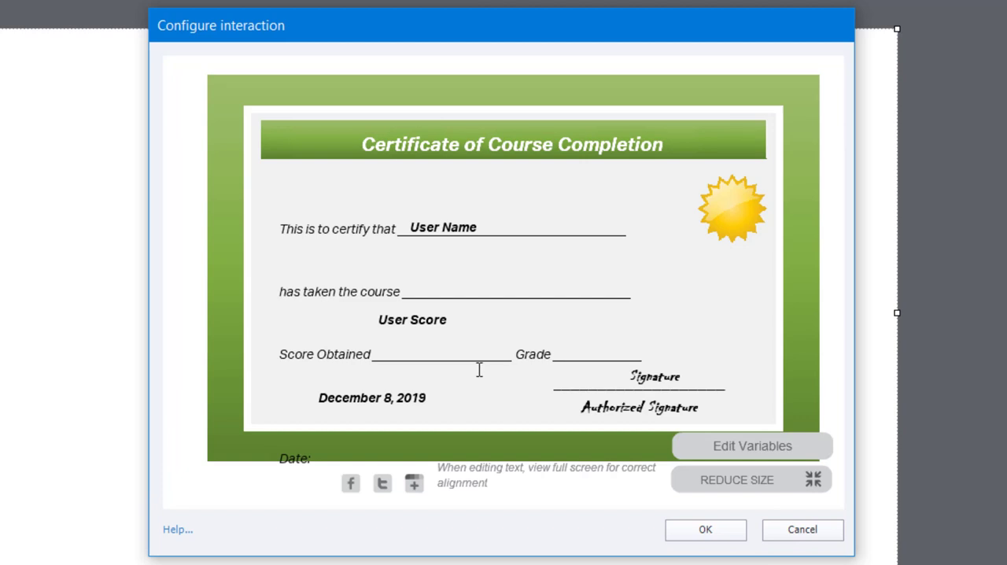
pyautogui.moveTo(420, 359)
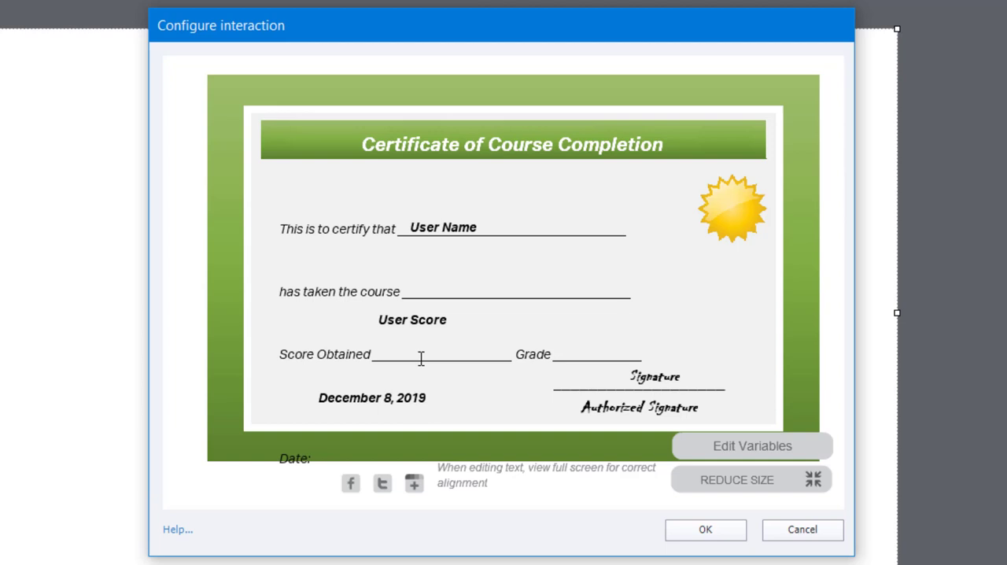
pyautogui.click(705, 529)
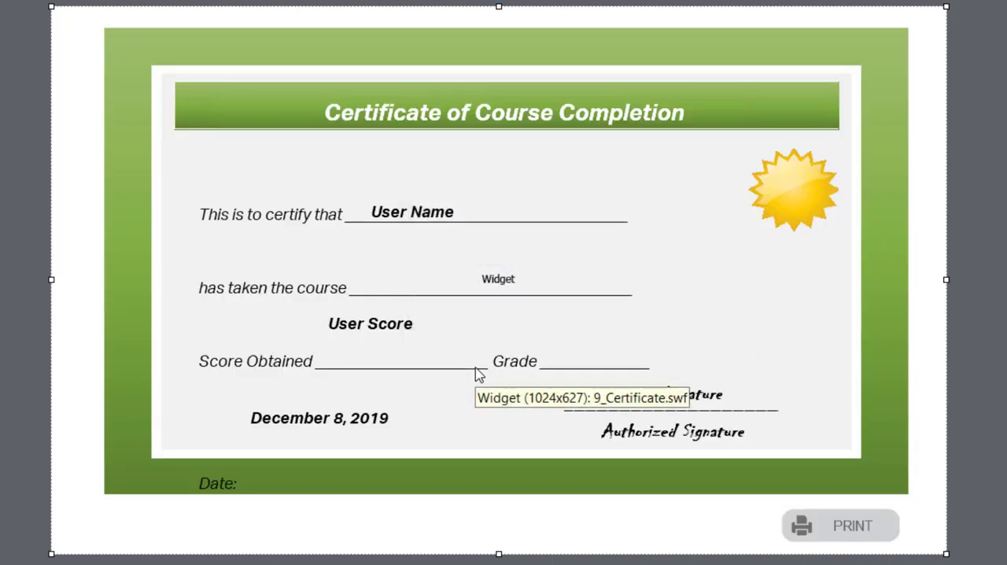
pyautogui.moveTo(479, 374)
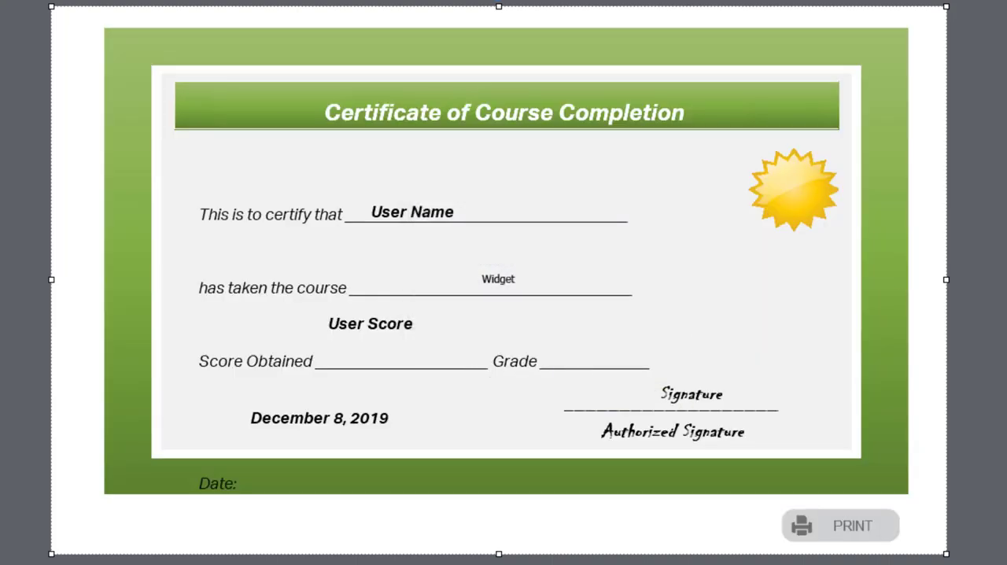